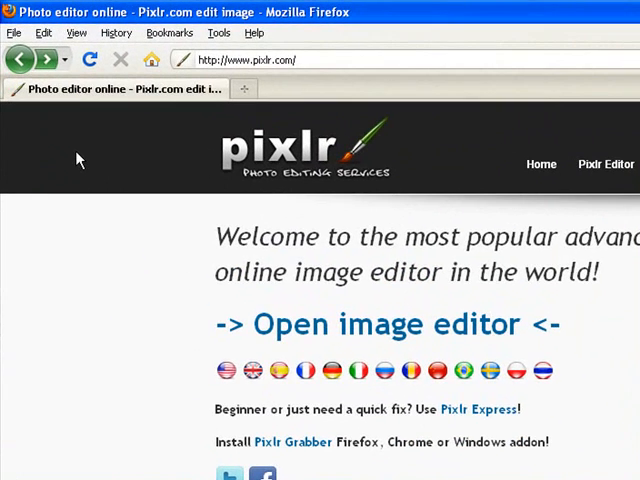
mouse_move(90, 158)
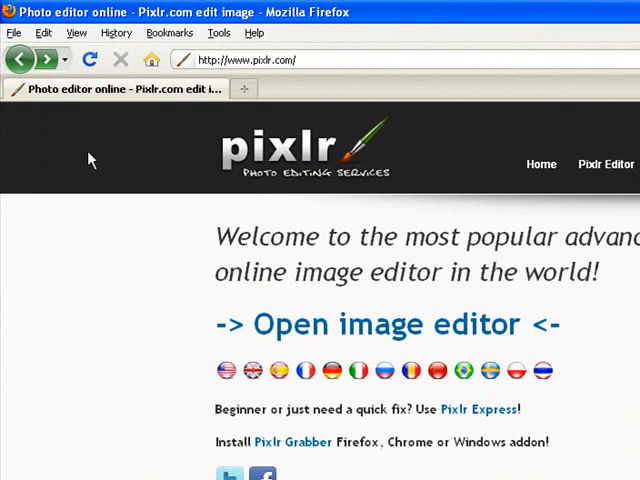
mouse_move(300, 170)
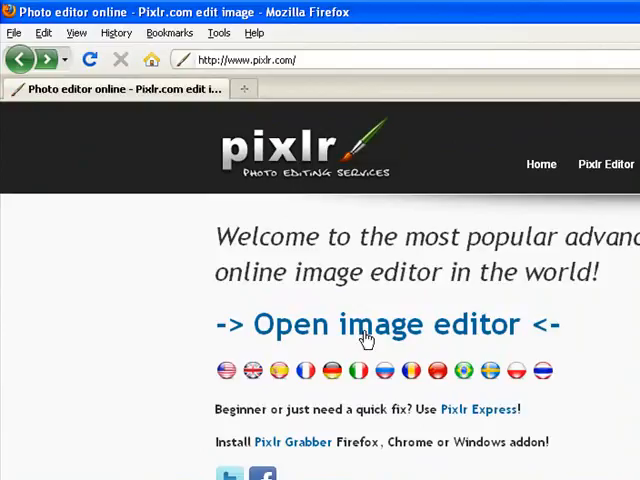
- Launch the Pixlr online image editor from the pixlr.com home page
left_click(386, 324)
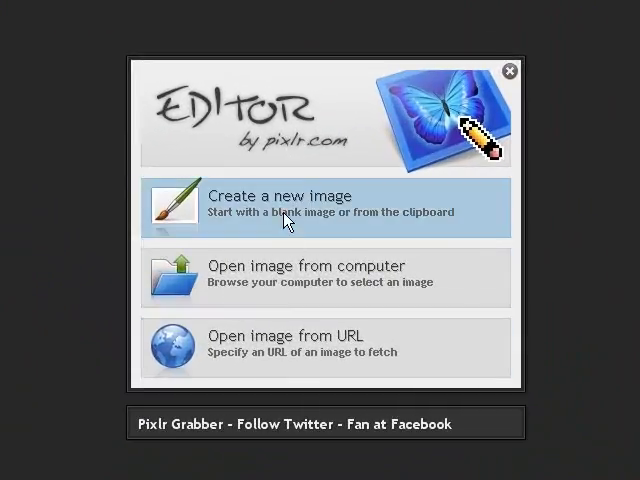
mouse_move(510, 72)
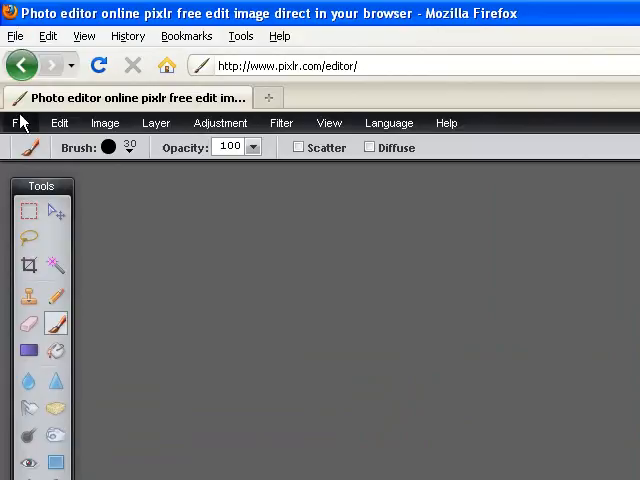
- Open community_garden.JPG from the Desktop in Pixlr Editor
left_click(19, 122)
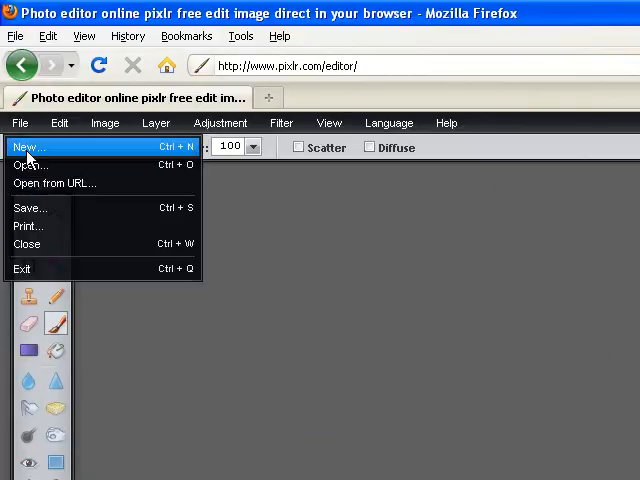
left_click(28, 165)
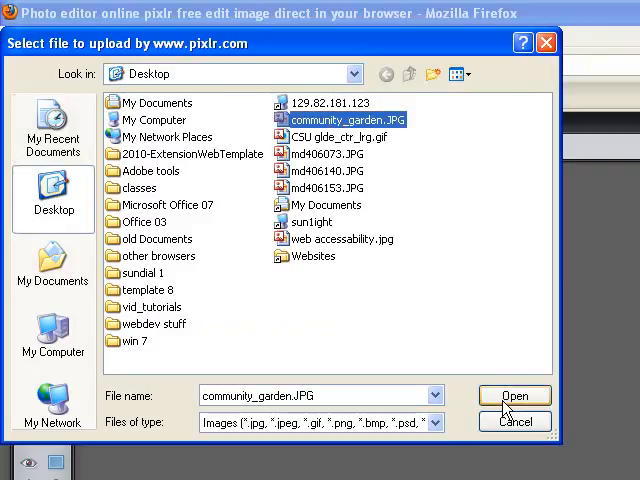
left_click(514, 396)
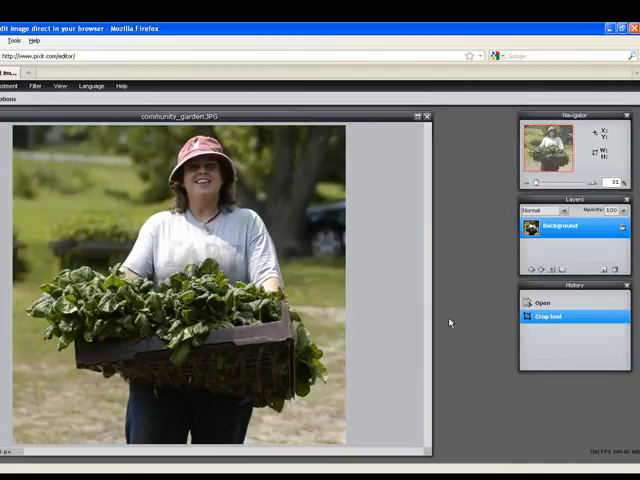
- Resize the cropped photo to 300 px wide (about 287 tall) with proportions constrained
left_click(77, 150)
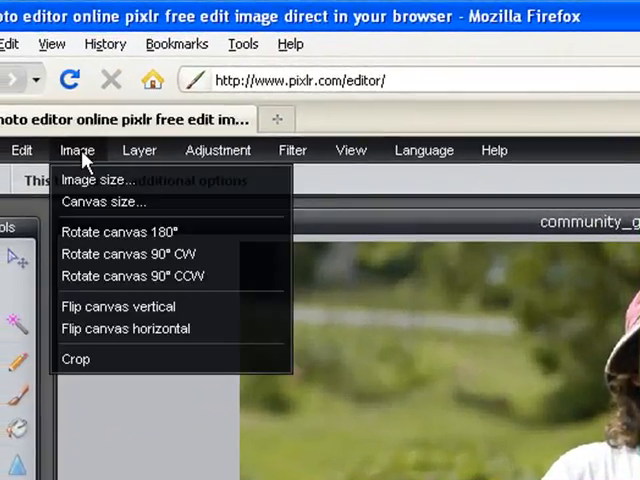
left_click(96, 180)
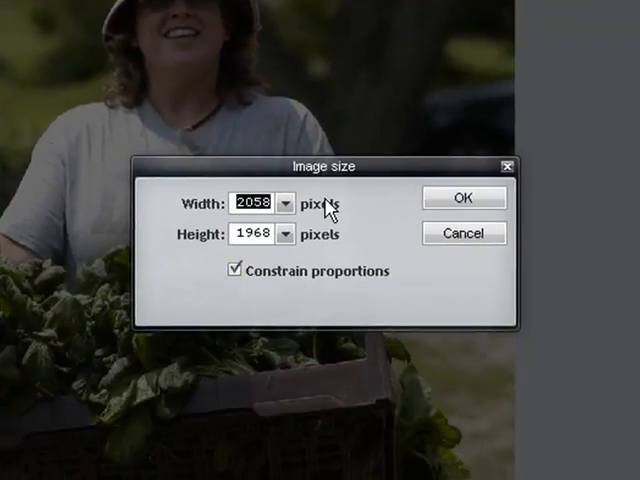
type("300")
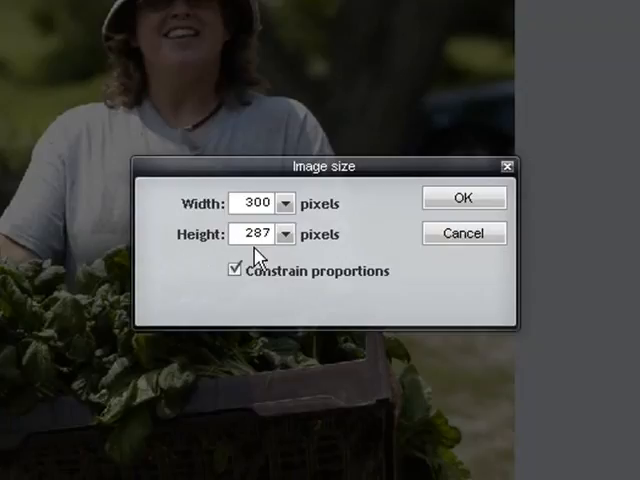
left_click(462, 197)
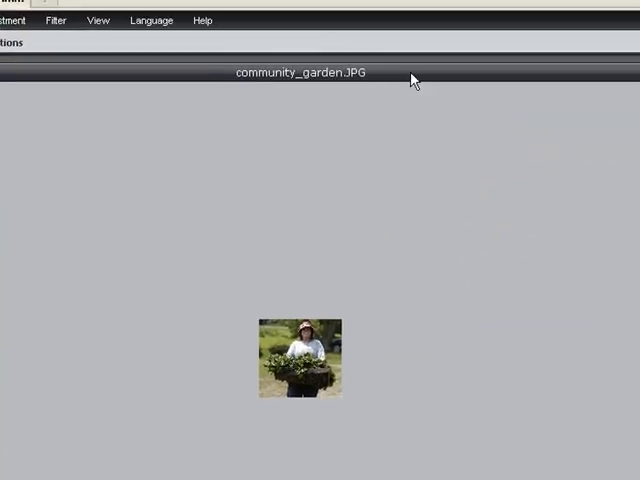
mouse_move(358, 215)
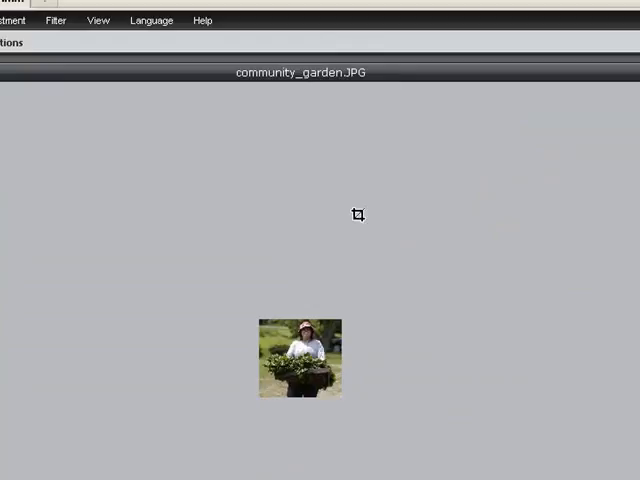
left_click(97, 20)
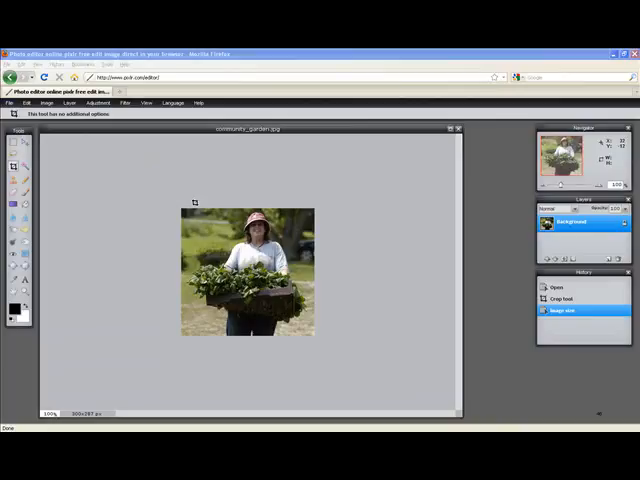
left_click(11, 102)
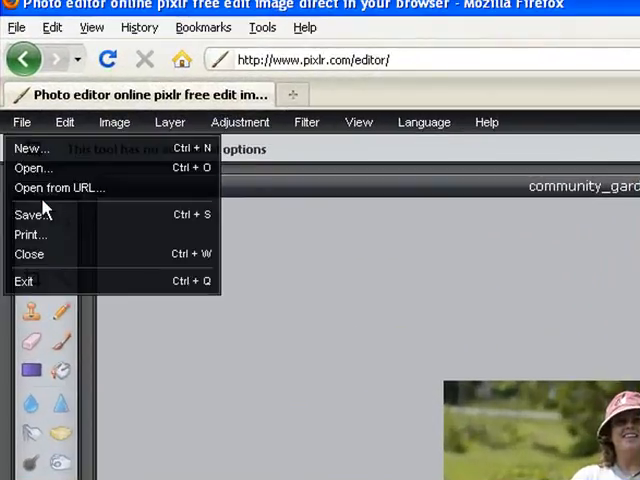
- Name the file community_garden2 and lower the JPEG quality to 30
left_click(28, 214)
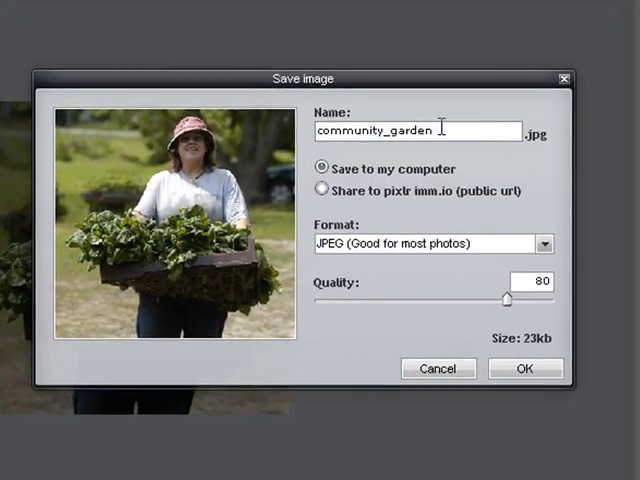
type("2")
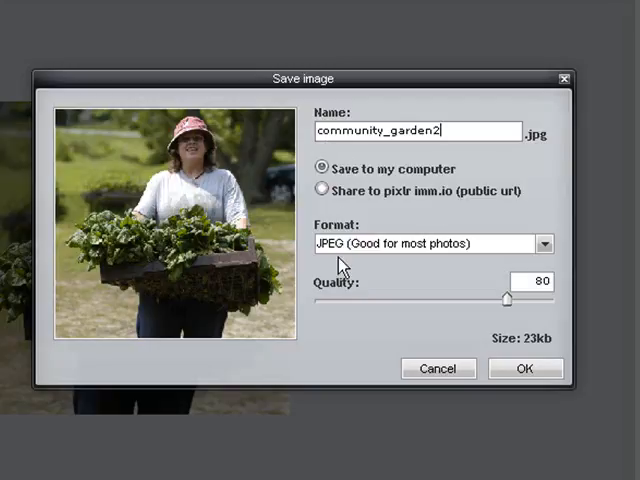
mouse_move(529, 323)
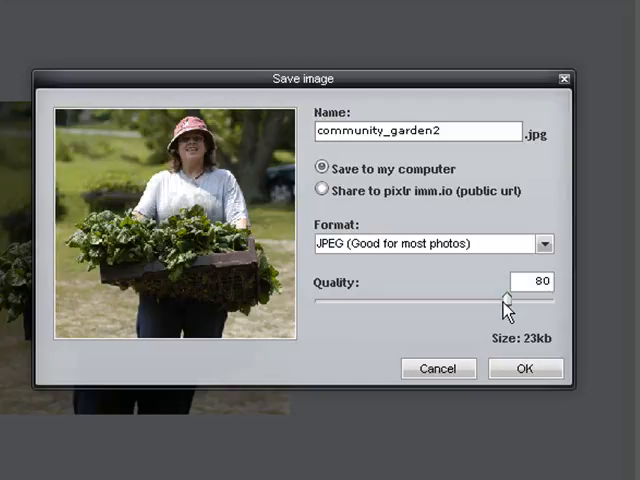
left_click_drag(505, 298, 415, 298)
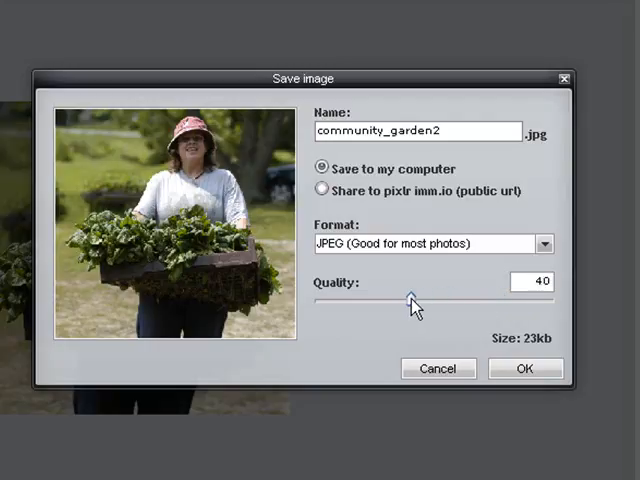
left_click_drag(415, 300, 390, 300)
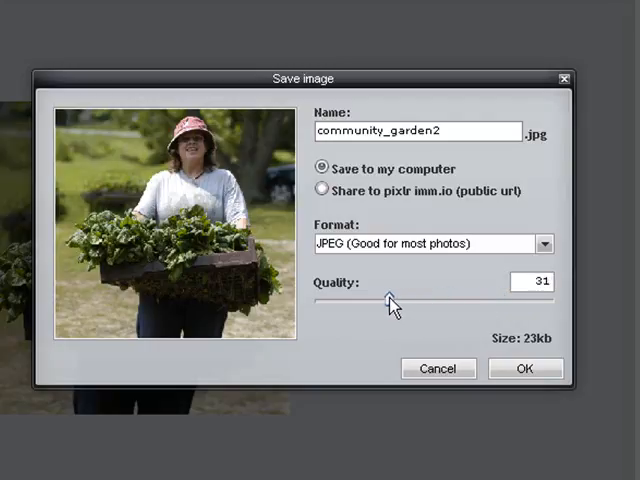
left_click_drag(390, 300, 385, 300)
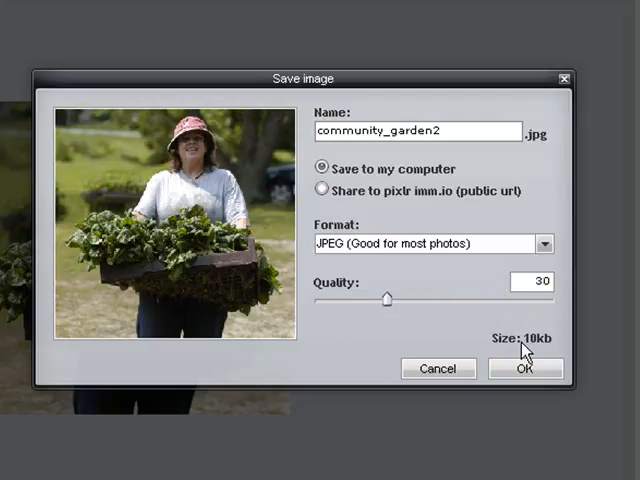
mouse_move(183, 205)
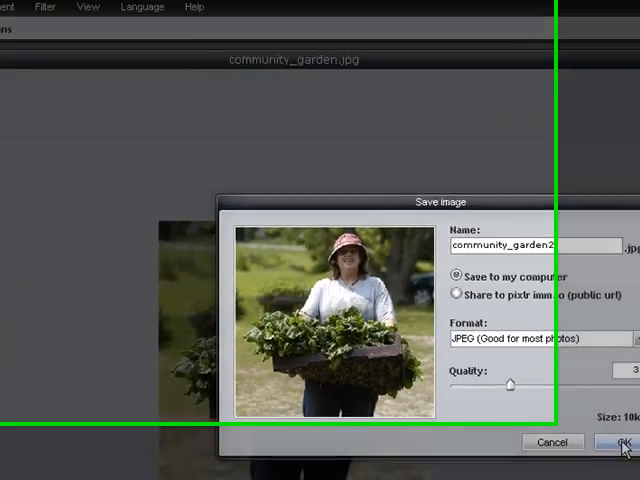
- Save community_garden2.jpg to the desktop and open it to check the result
left_click(614, 442)
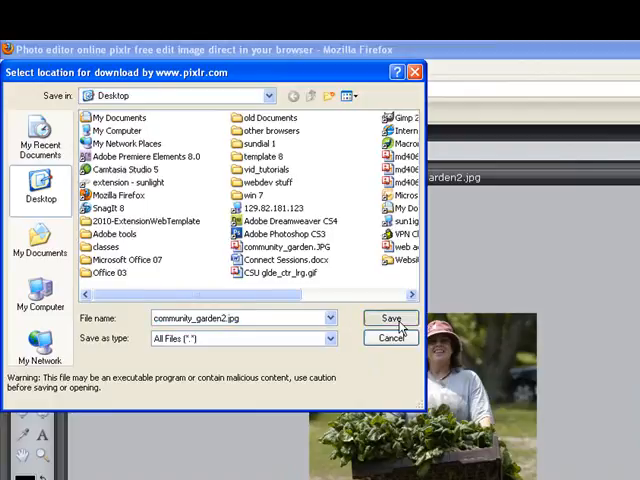
left_click(388, 318)
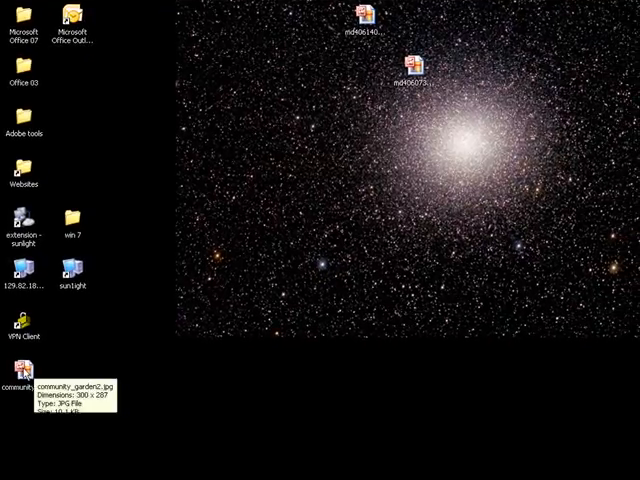
double_click(18, 375)
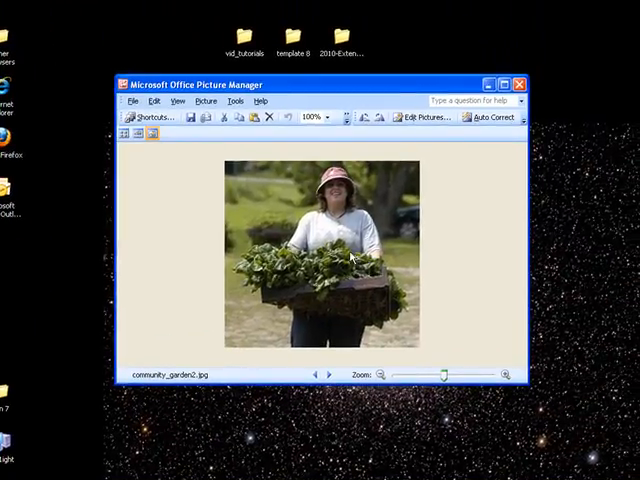